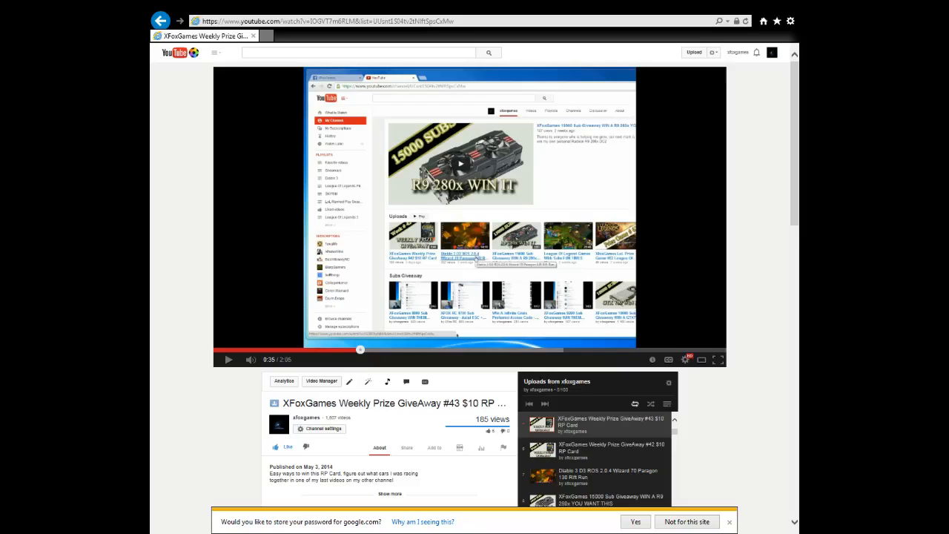
{"action": "mouse_move", "coordinate": [220, 252]}
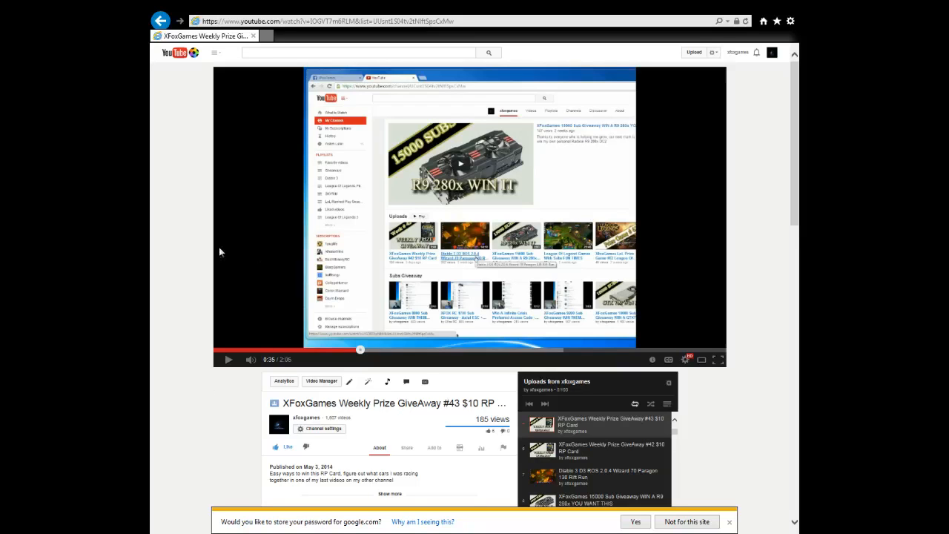
Step: Scroll down to the giveaway video's comments guessing two Valterra Kemoras and read them
{"action": "scroll", "scroll_direction": "down", "scroll_amount": 3}
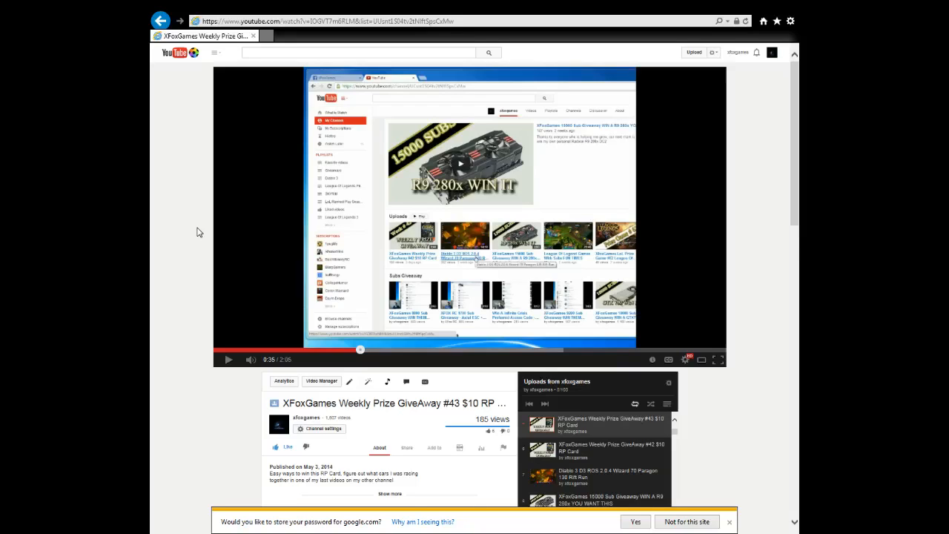
{"action": "mouse_move", "coordinate": [187, 256]}
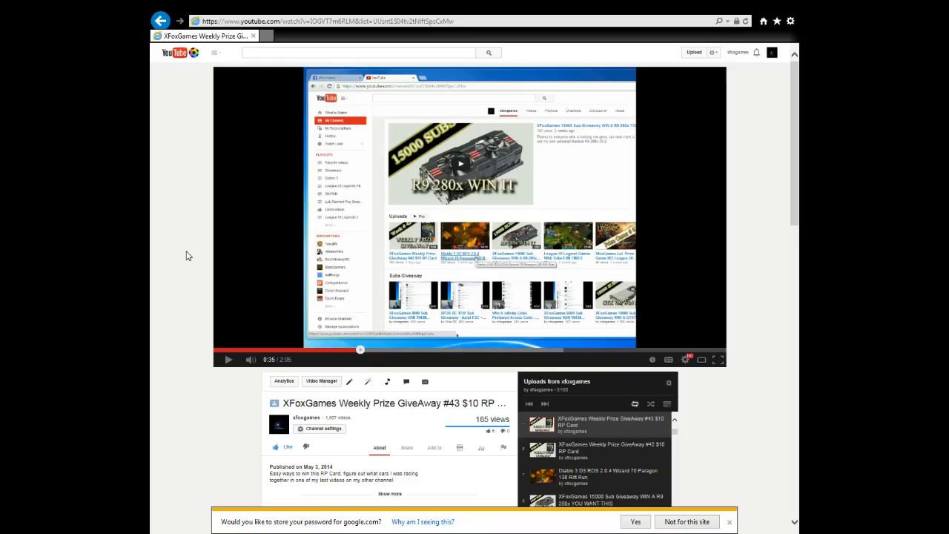
{"action": "scroll", "scroll_direction": "down", "scroll_amount": 3}
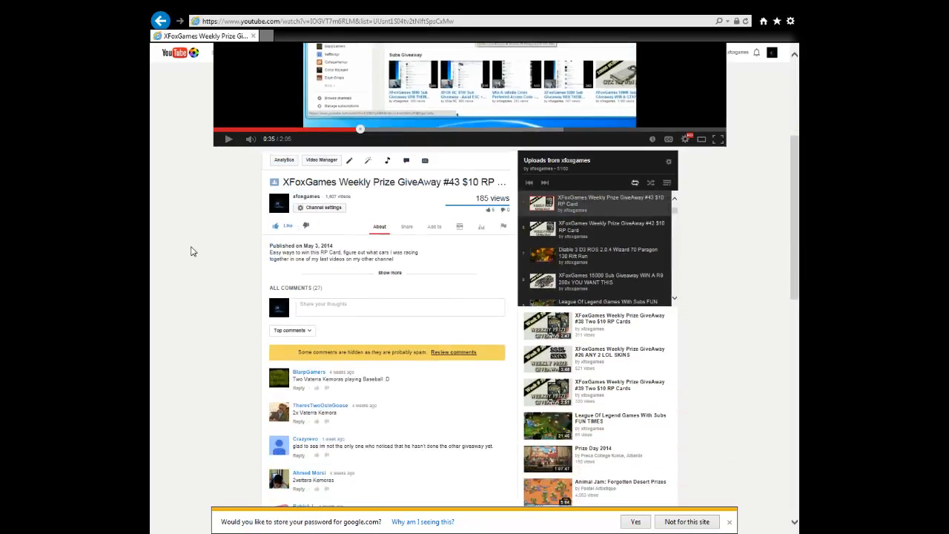
{"action": "scroll", "scroll_direction": "down", "scroll_amount": 3}
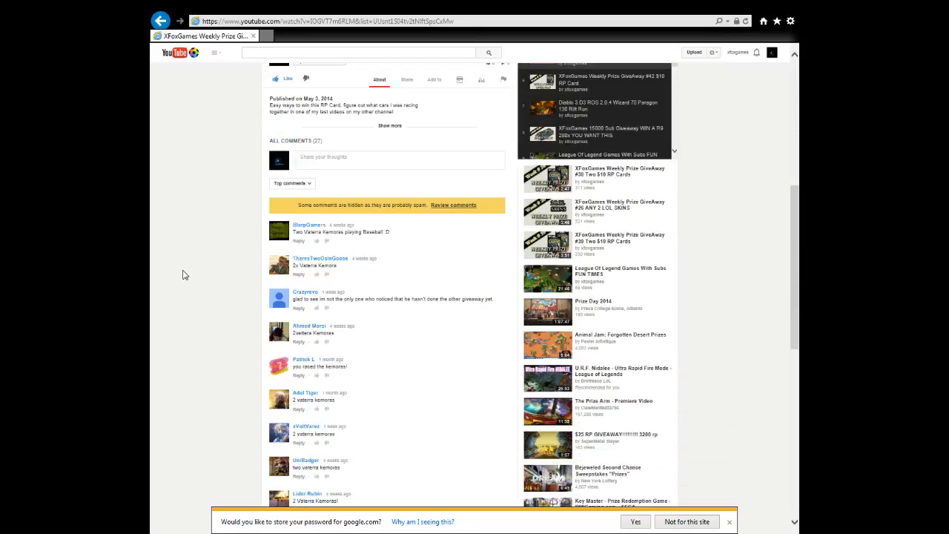
{"action": "mouse_move", "coordinate": [217, 320]}
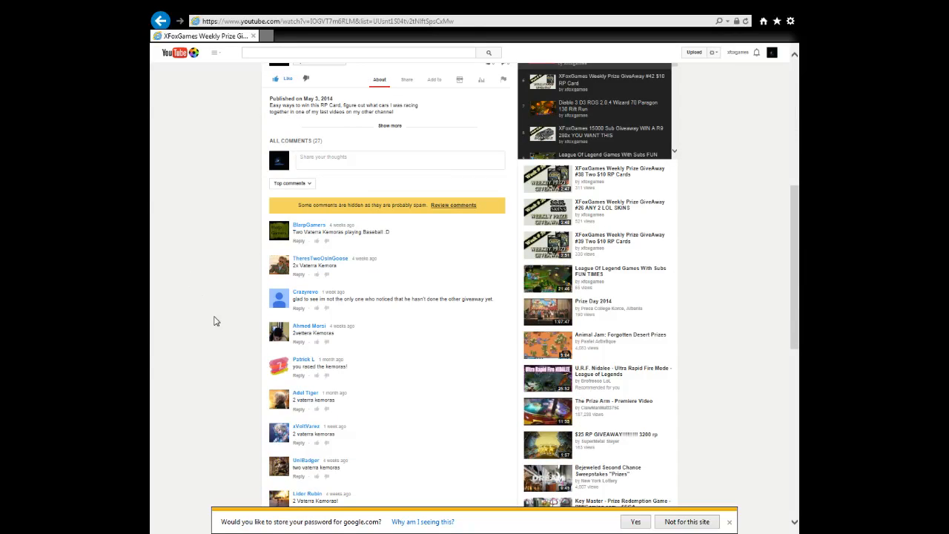
{"action": "mouse_move", "coordinate": [232, 330]}
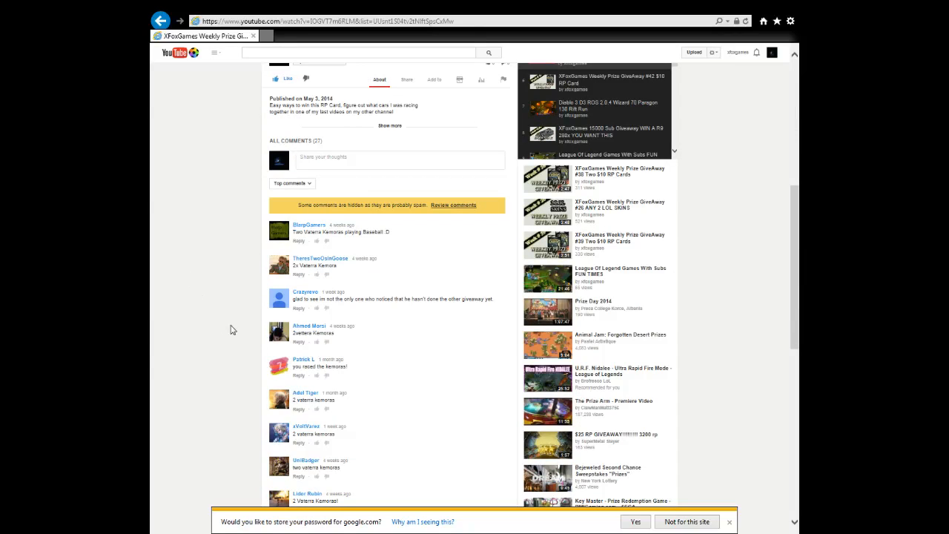
{"action": "mouse_move", "coordinate": [239, 381]}
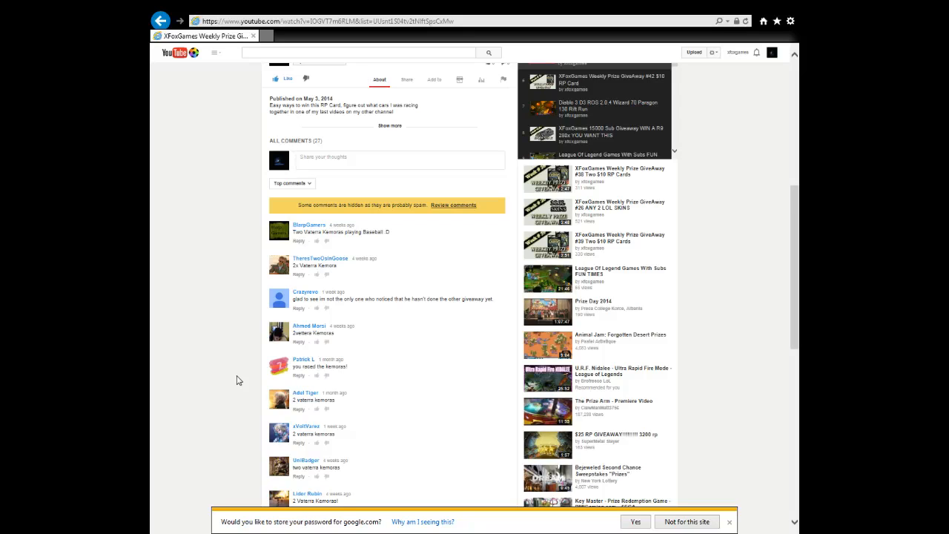
{"action": "mouse_move", "coordinate": [236, 376]}
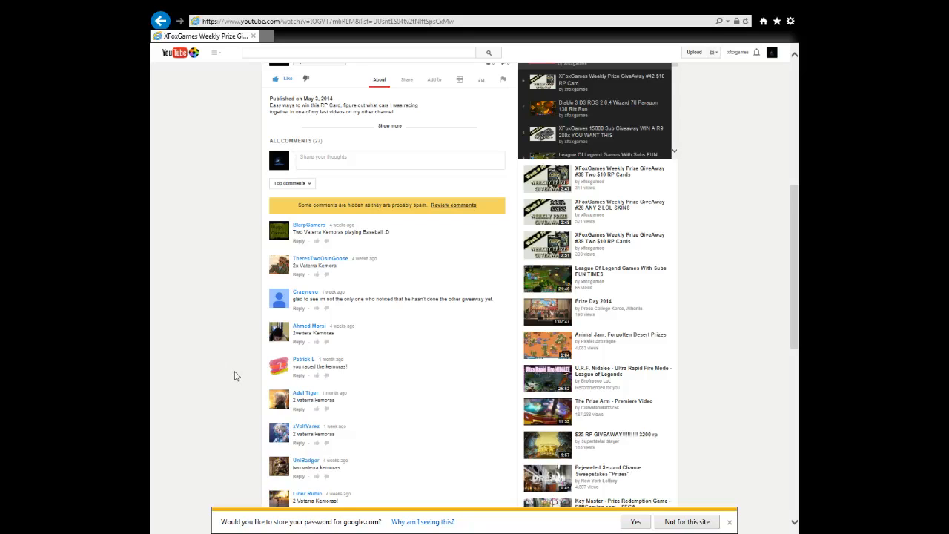
{"action": "scroll", "scroll_direction": "down", "scroll_amount": 3}
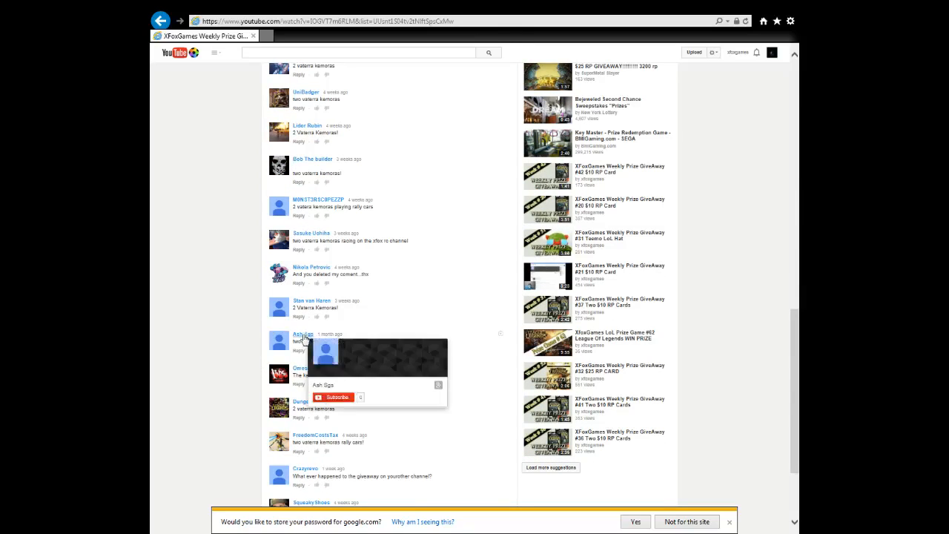
Step: Open a commenter's channel in a new tab, then return to the giveaway video
{"action": "left_click", "coordinate": [303, 333]}
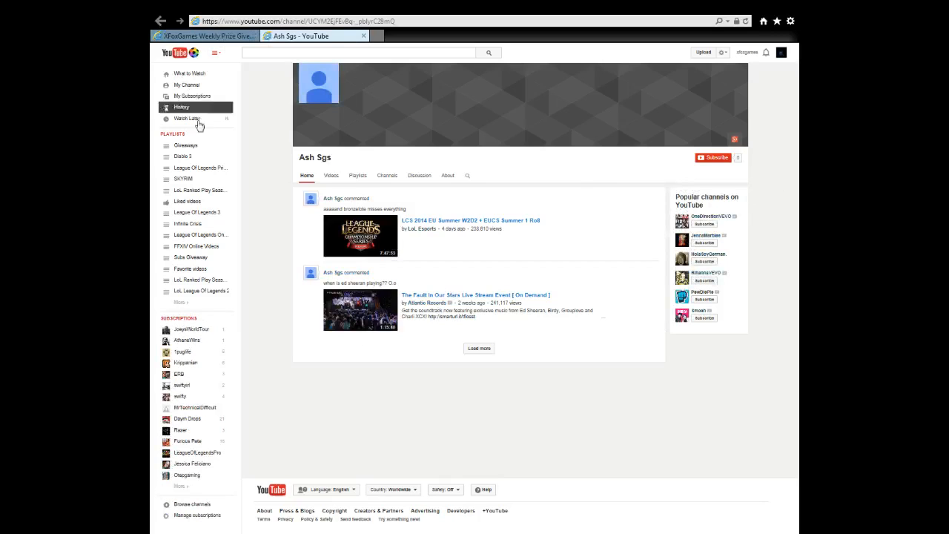
{"action": "left_click", "coordinate": [200, 36]}
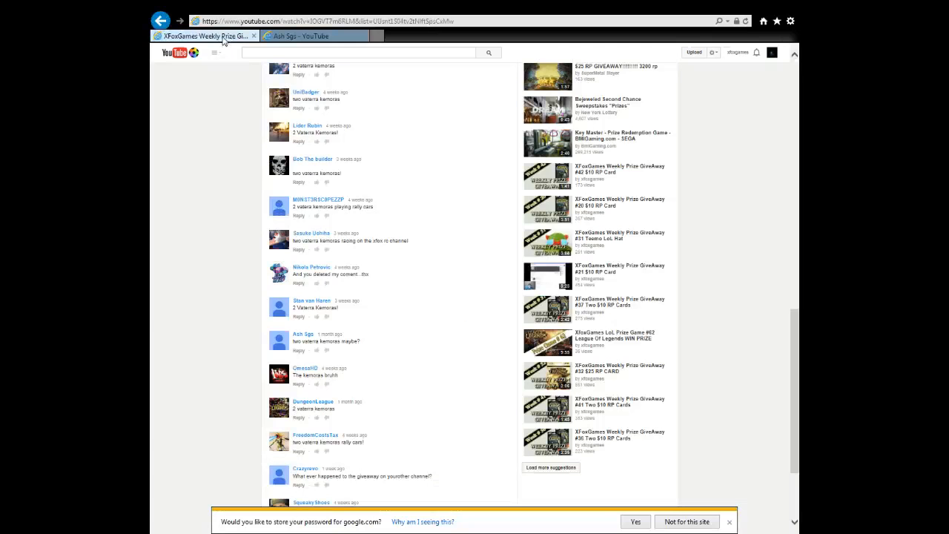
{"action": "mouse_move", "coordinate": [313, 150]}
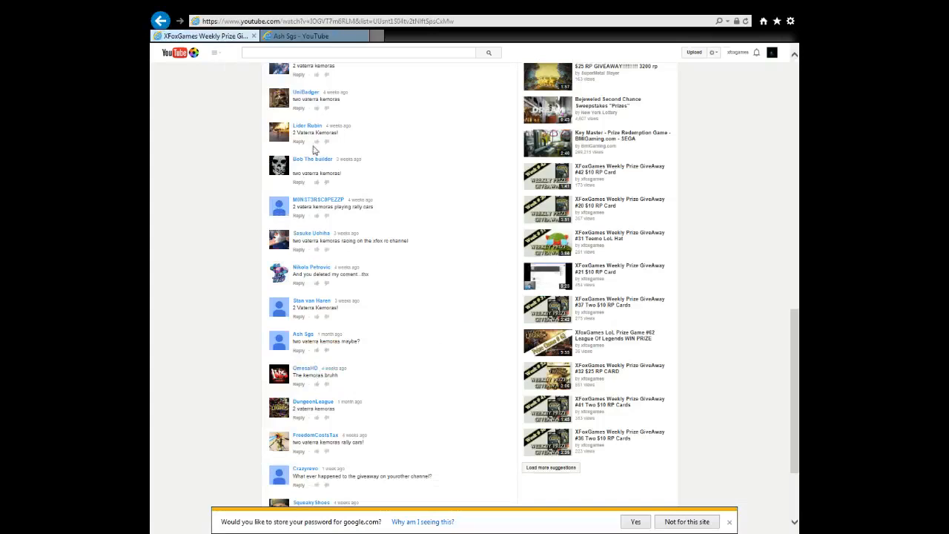
{"action": "mouse_move", "coordinate": [415, 166]}
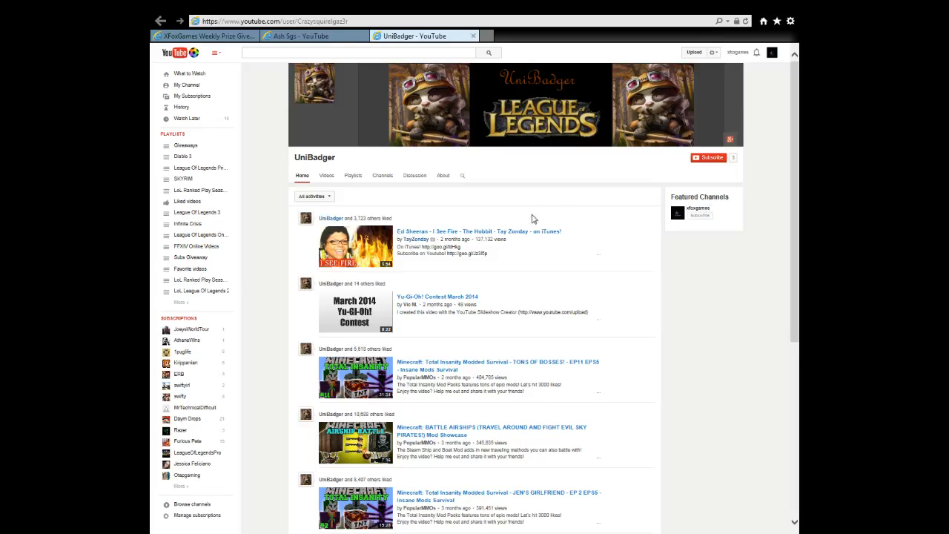
{"action": "mouse_move", "coordinate": [454, 216]}
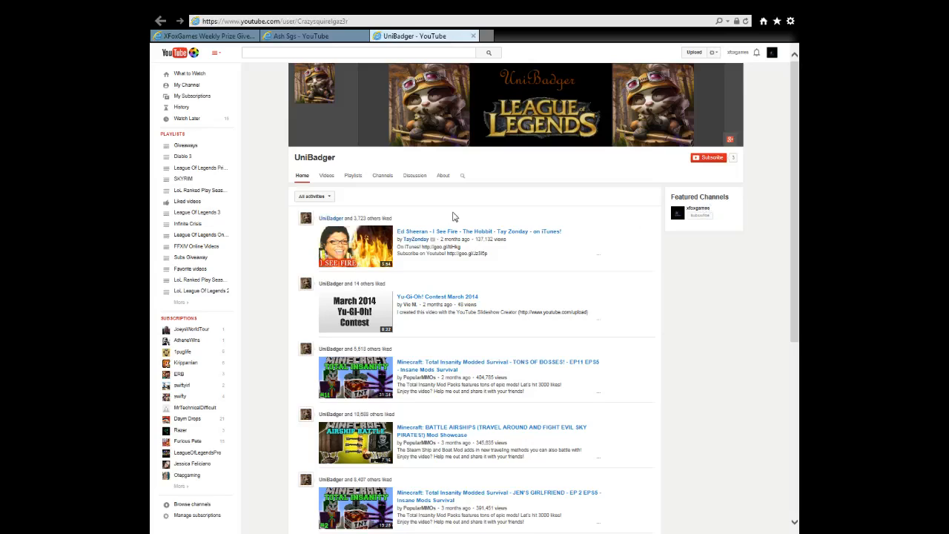
{"action": "mouse_move", "coordinate": [442, 189]}
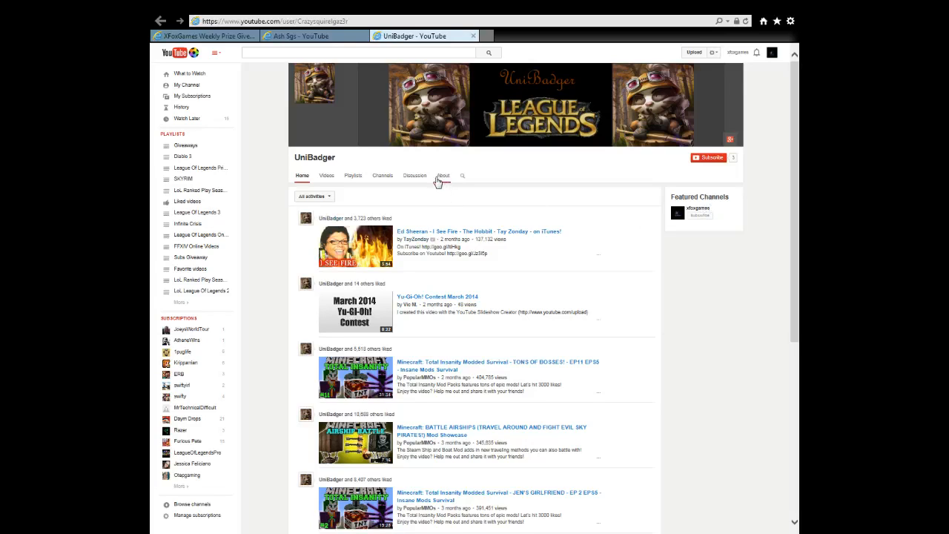
Step: Show the About section of UniBadger's channel to find how to message the winner
{"action": "left_click", "coordinate": [442, 175]}
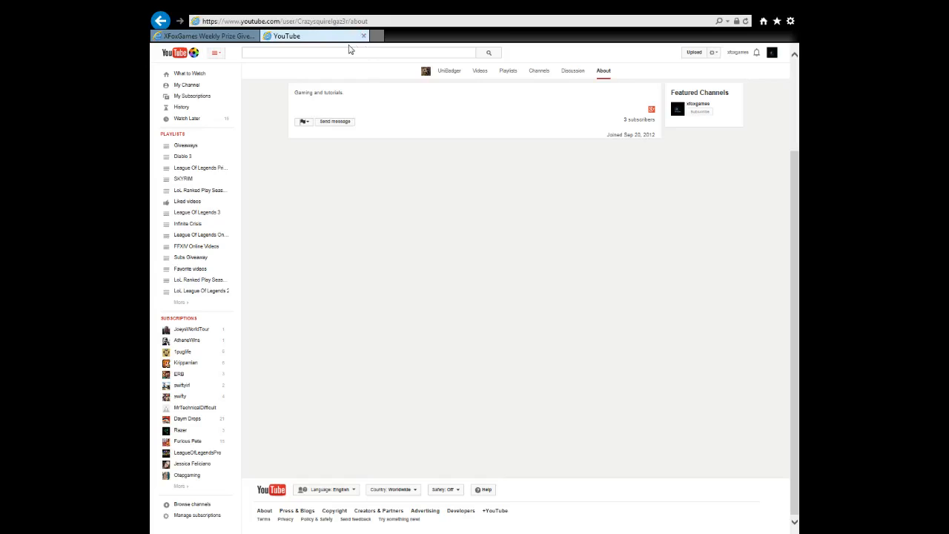
{"action": "mouse_move", "coordinate": [434, 128]}
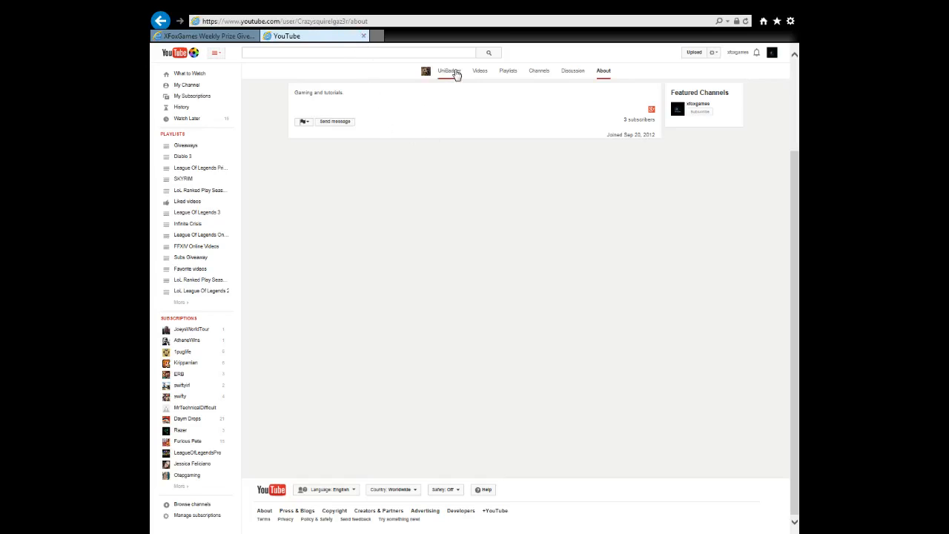
{"action": "mouse_move", "coordinate": [418, 113]}
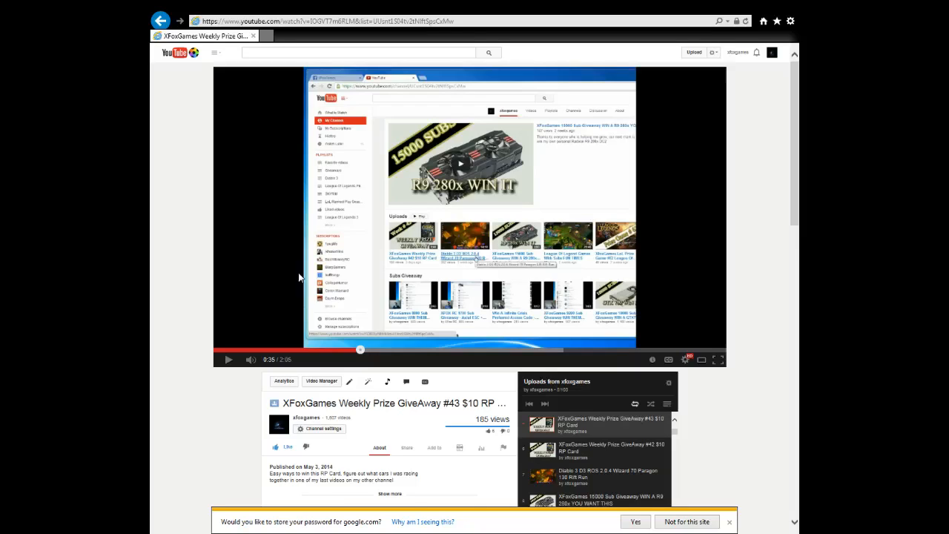
{"action": "mouse_move", "coordinate": [267, 245]}
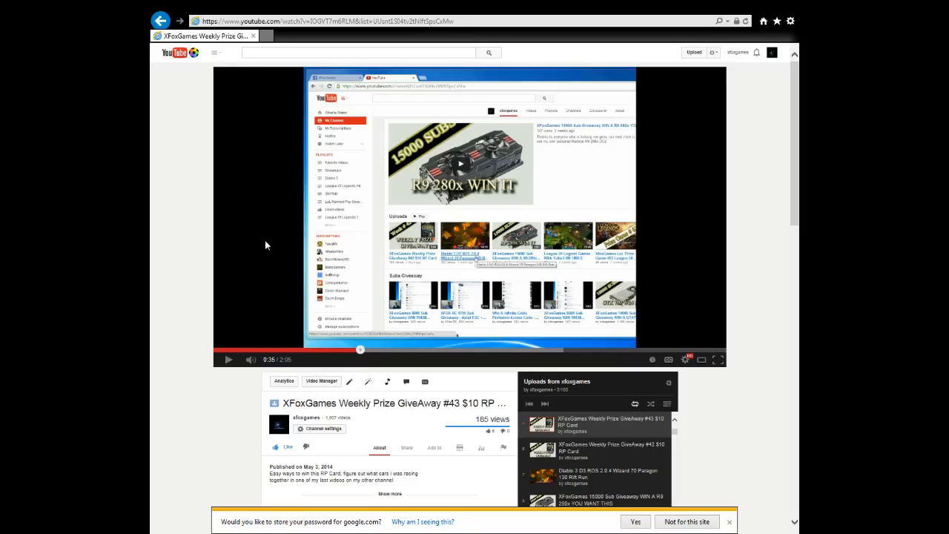